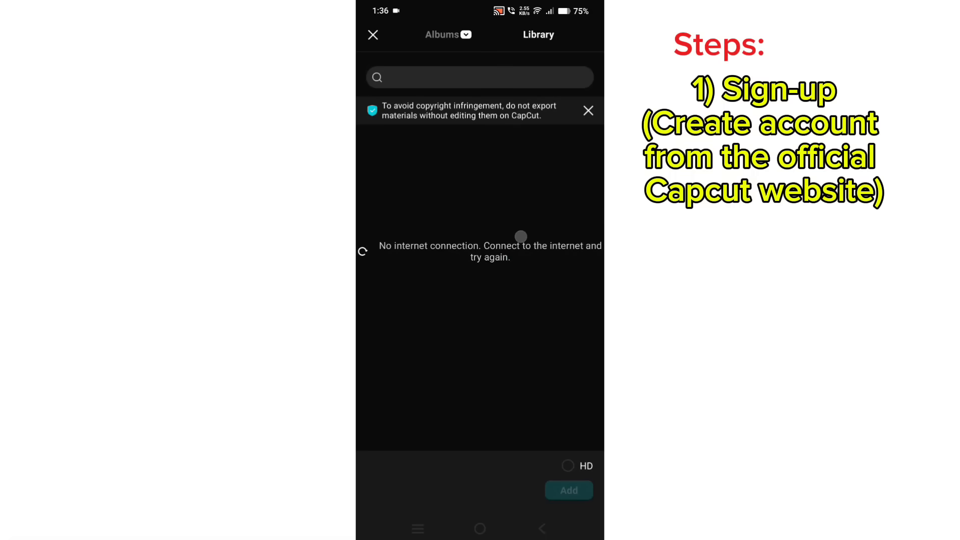
# - From the Me tab, start signing in and choose Sign in with email to see the sign-in options
pyautogui.click(372, 36)
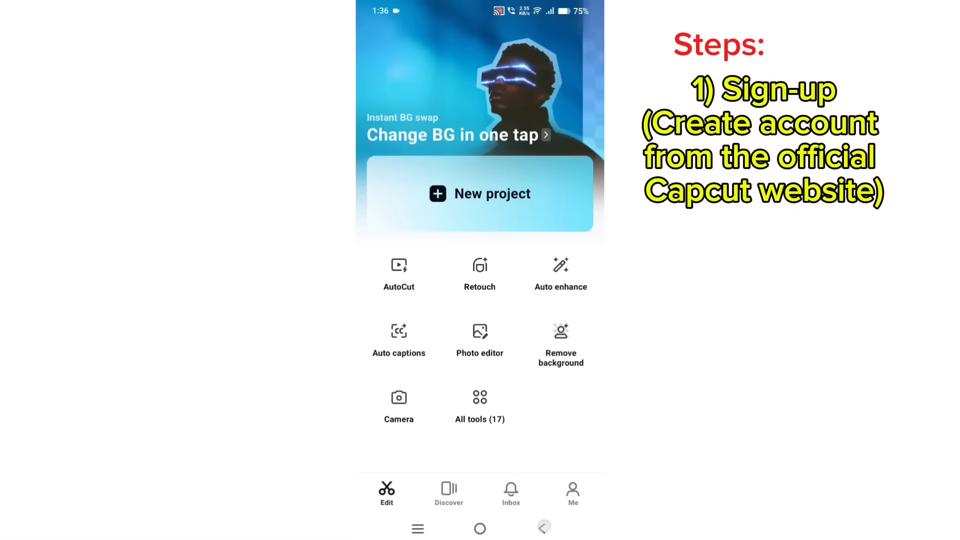
pyautogui.click(572, 491)
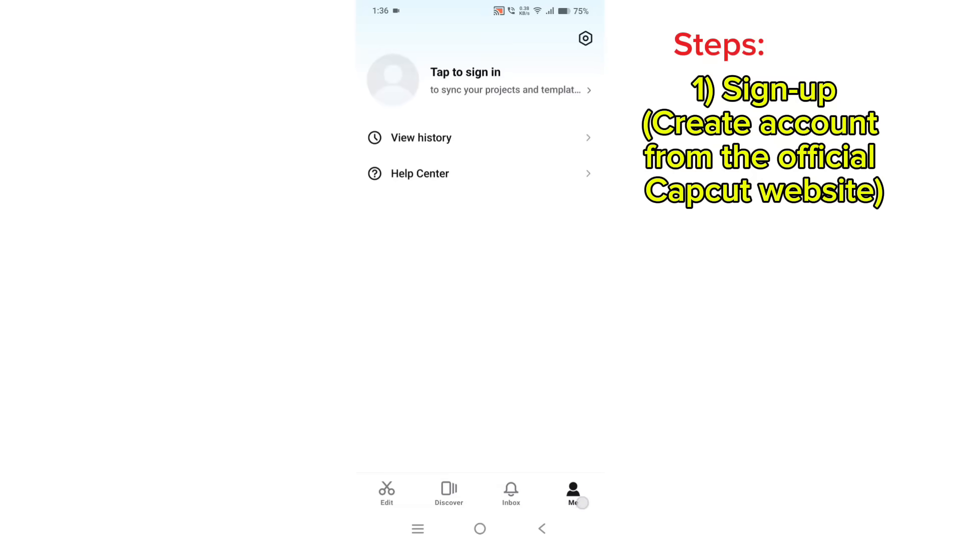
pyautogui.click(464, 80)
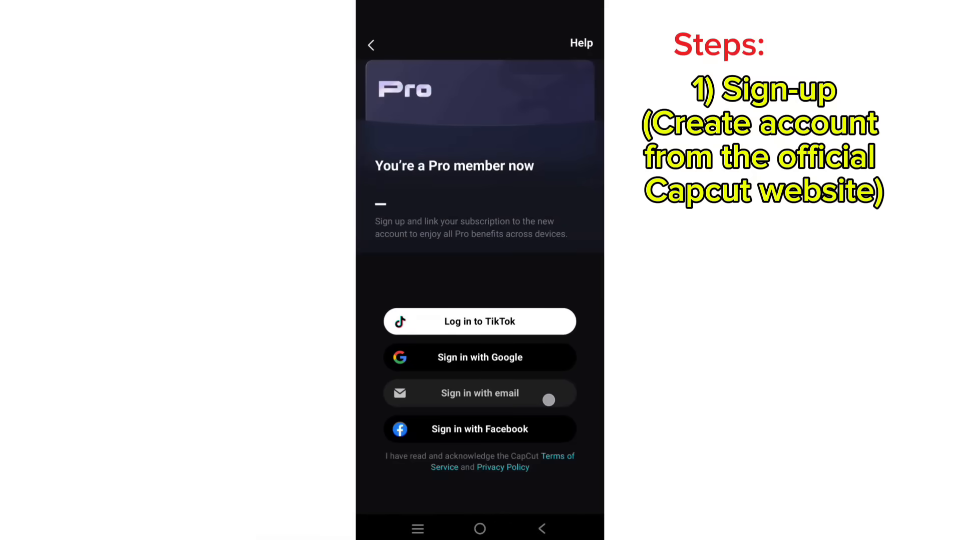
pyautogui.click(480, 393)
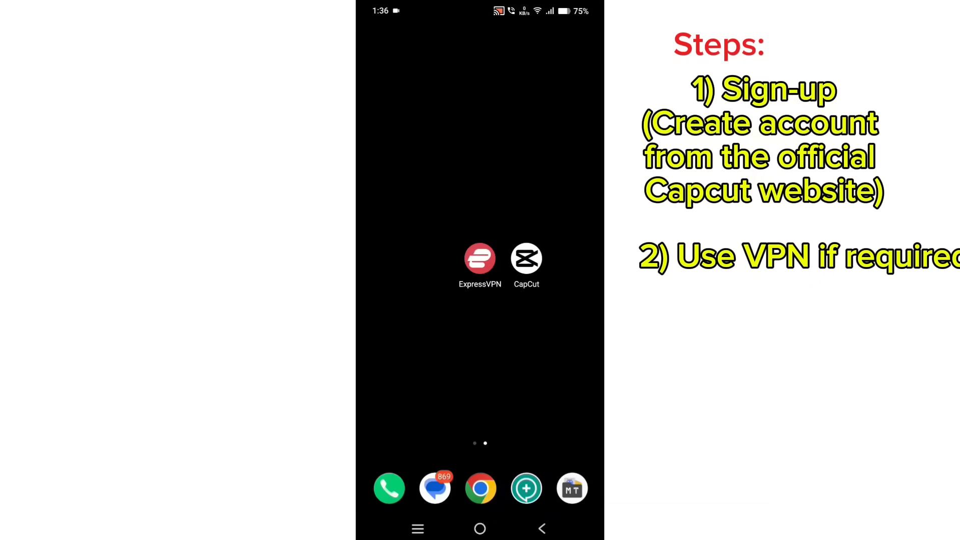
# - Connect ExpressVPN to Switzerland and return to the home screen
pyautogui.click(479, 258)
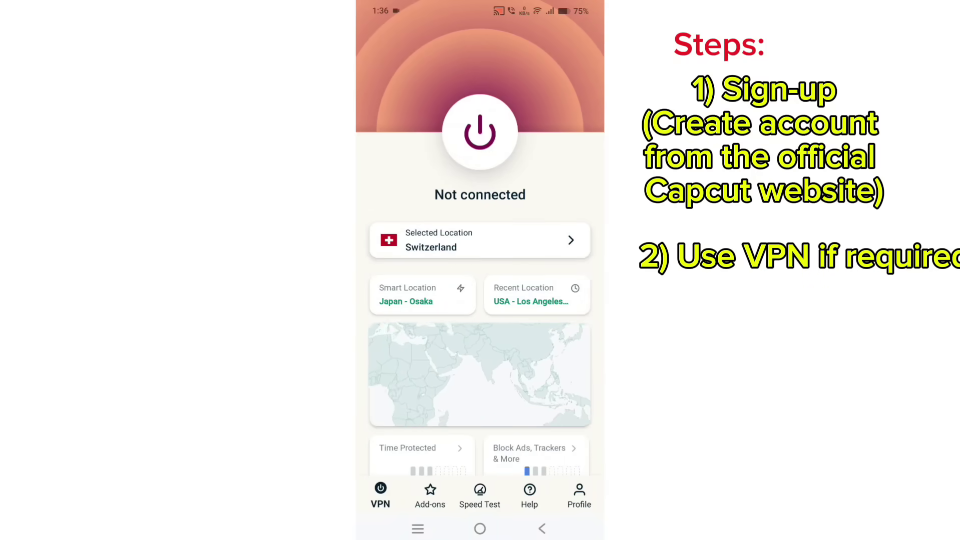
pyautogui.click(480, 132)
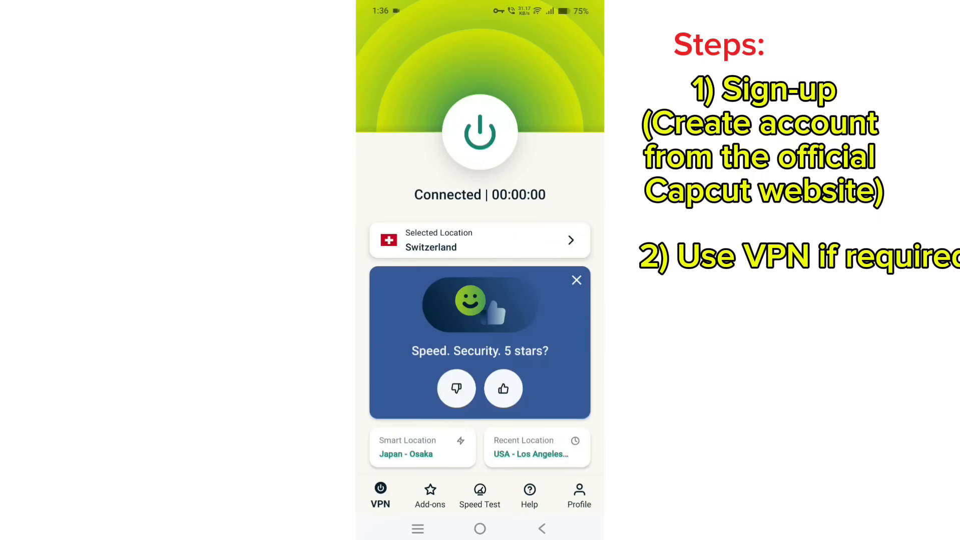
pyautogui.click(576, 281)
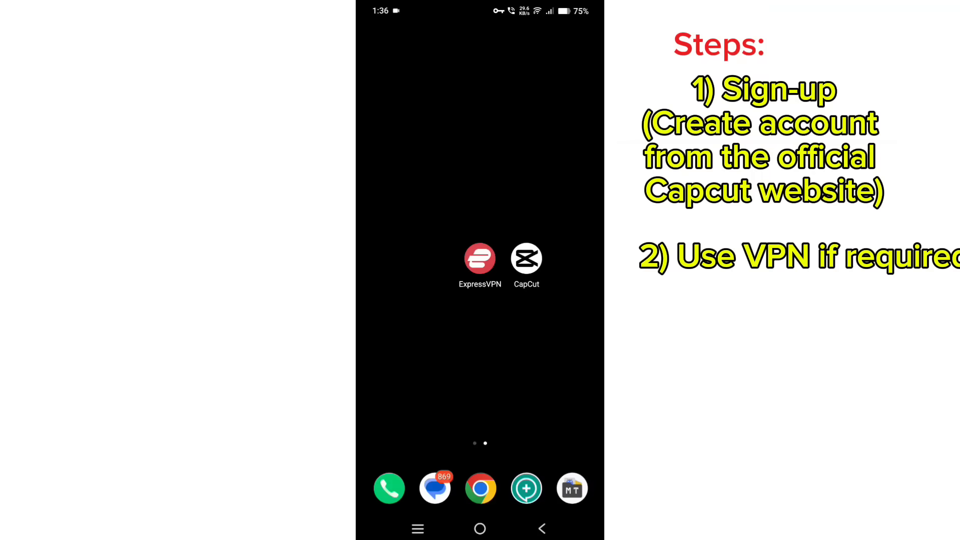
# - Search Google in Chrome for 'capcut sign up' and open CapCut's official Sign up result
pyautogui.click(481, 488)
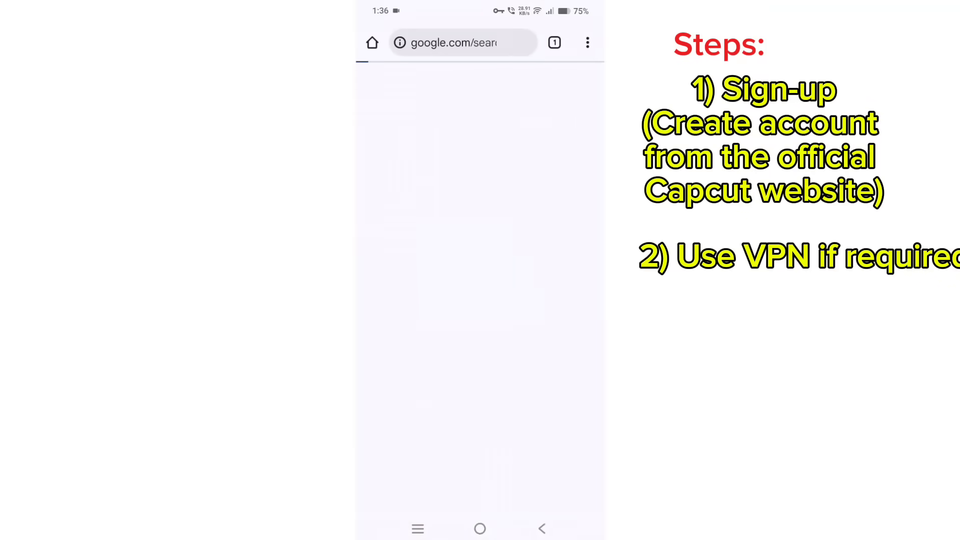
pyautogui.click(456, 42)
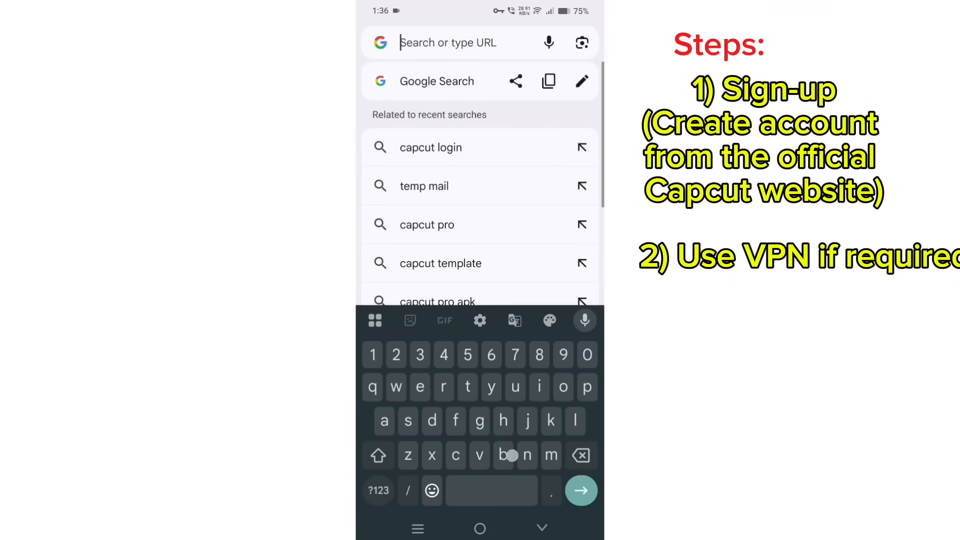
pyautogui.write('capcut sign up')
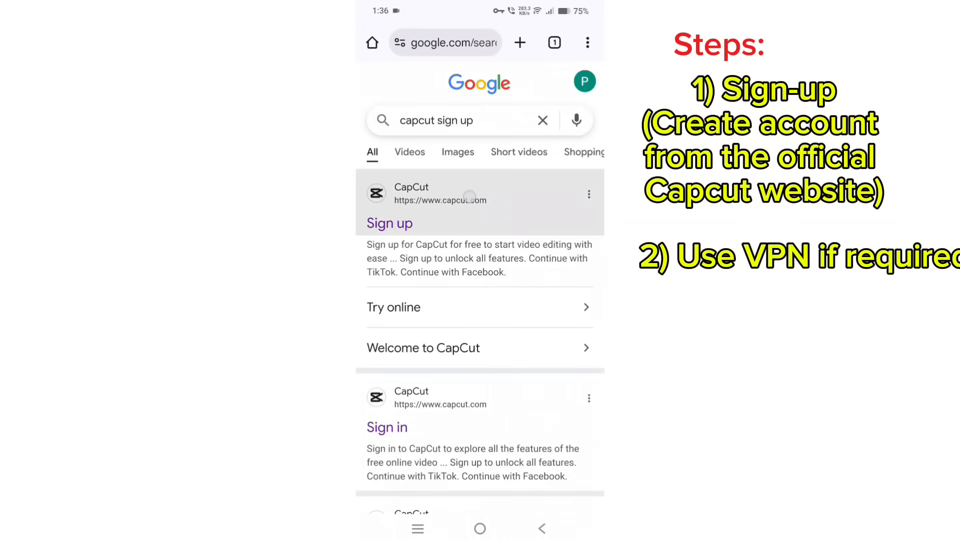
pyautogui.click(389, 223)
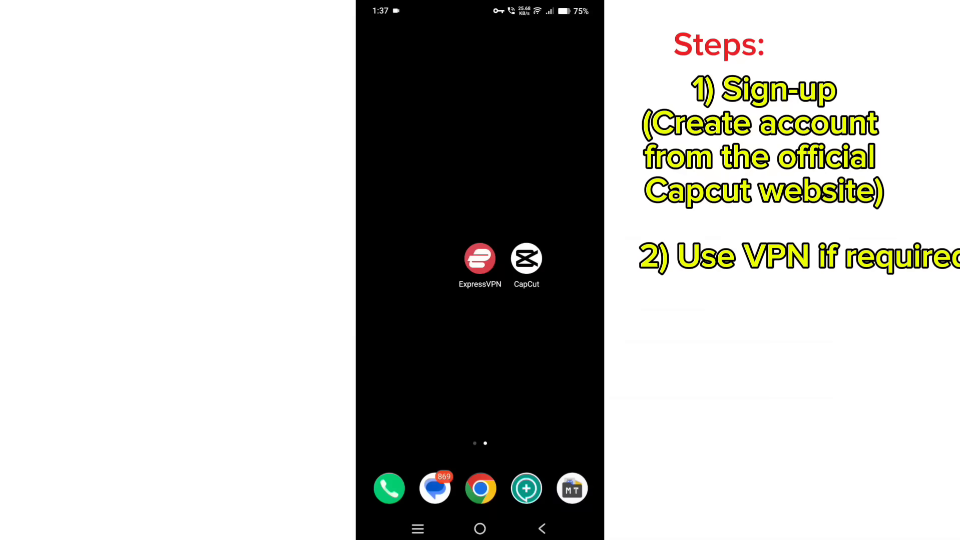
# - Relaunch CapCut with the VPN active and sign in to the account
pyautogui.click(527, 258)
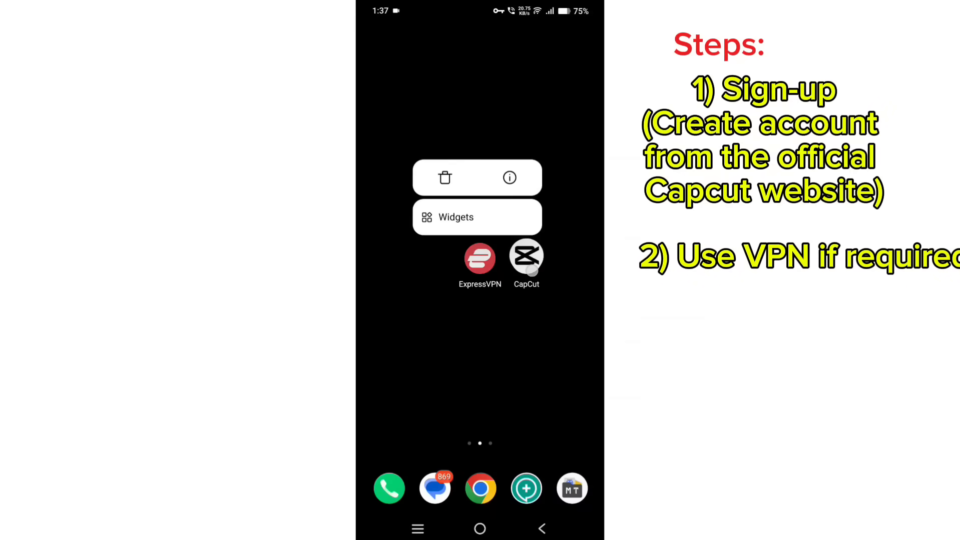
pyautogui.click(509, 177)
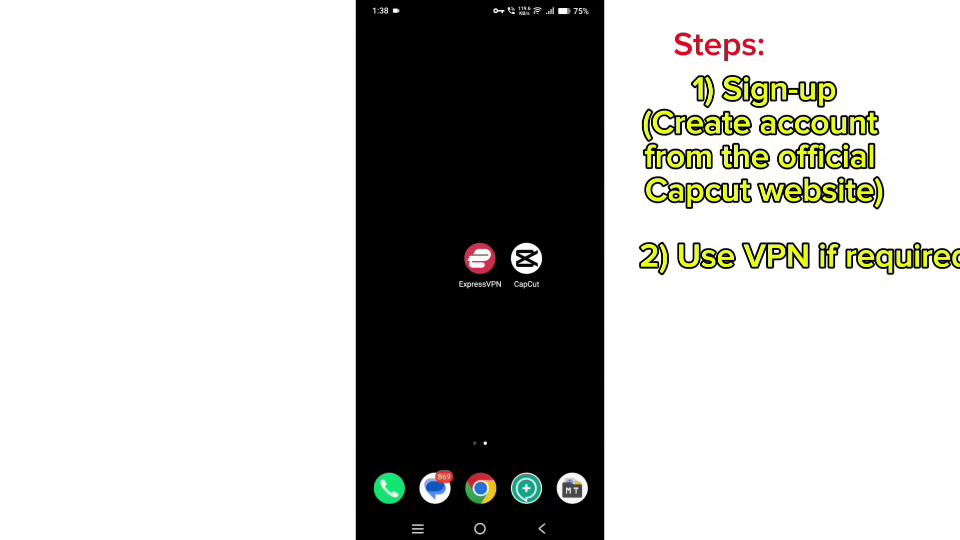
pyautogui.click(527, 259)
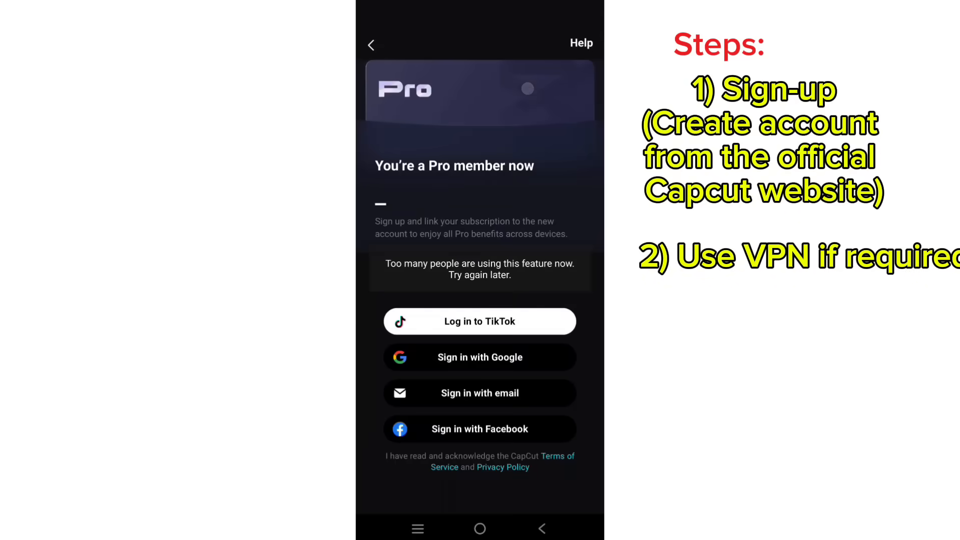
pyautogui.click(480, 393)
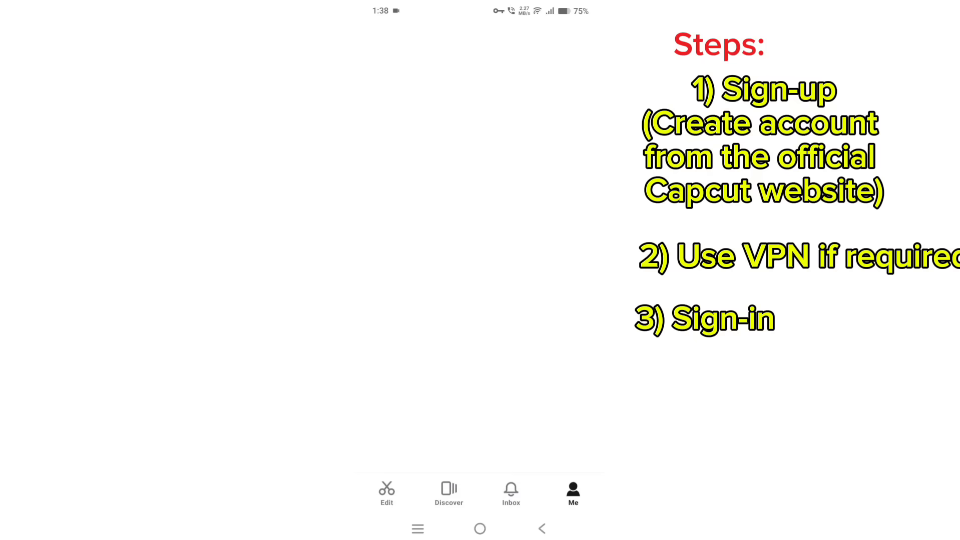
# - Start a new project with a phone-screen video and load its Filters collection
pyautogui.click(573, 489)
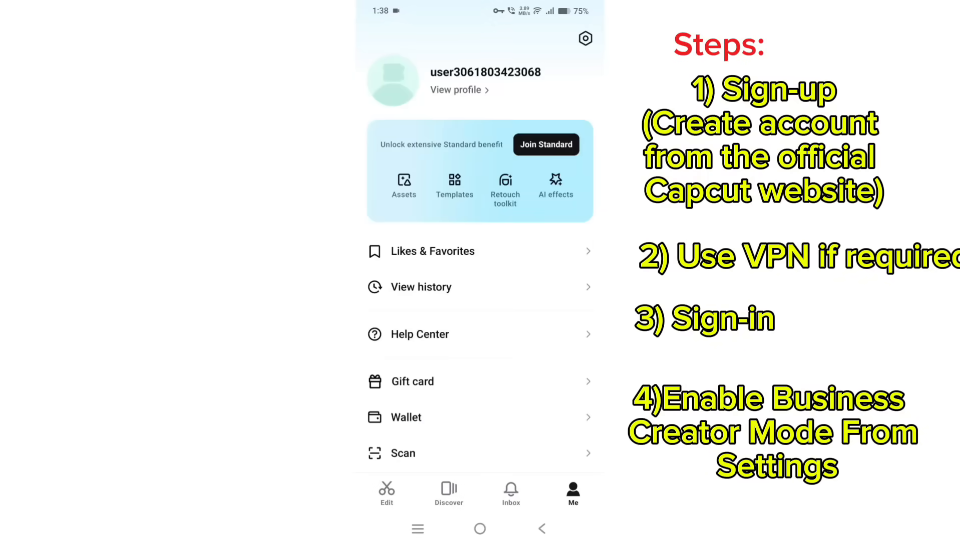
pyautogui.click(584, 38)
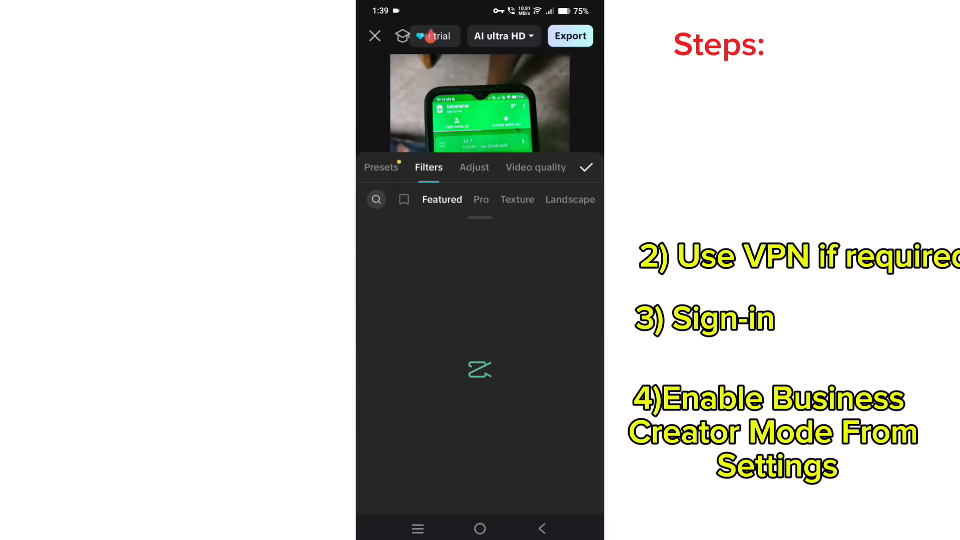
# - Leave the editor and relaunch CapCut, which reports business creator mode is turned on
pyautogui.click(571, 35)
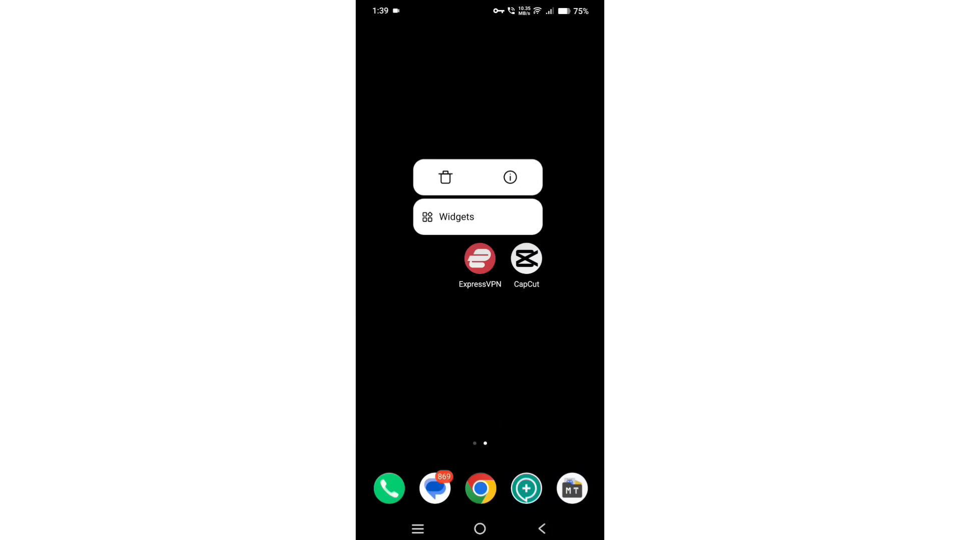
pyautogui.click(509, 177)
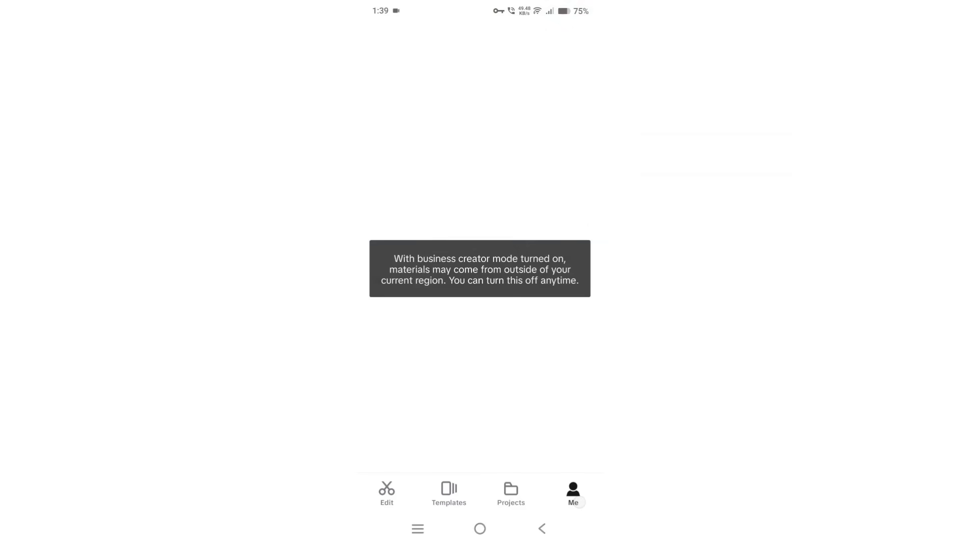
# - Confirm the Business Creator Mode toggle in Settings, then return to the Edit home with its recent project
pyautogui.click(573, 492)
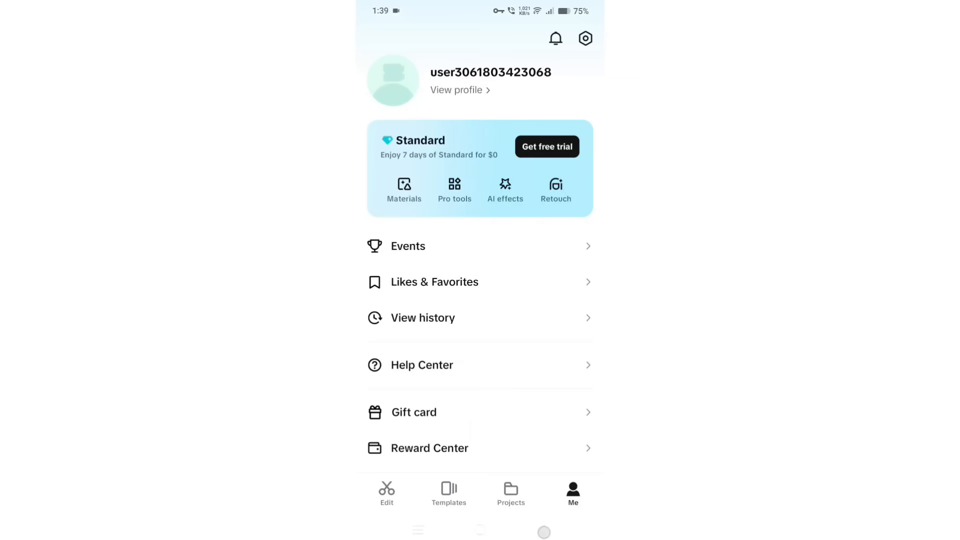
pyautogui.click(584, 38)
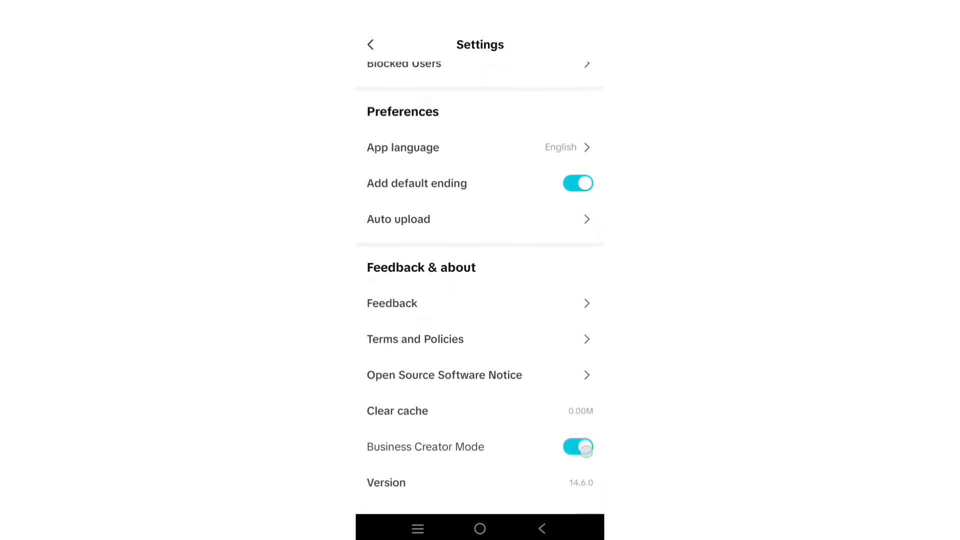
pyautogui.click(370, 44)
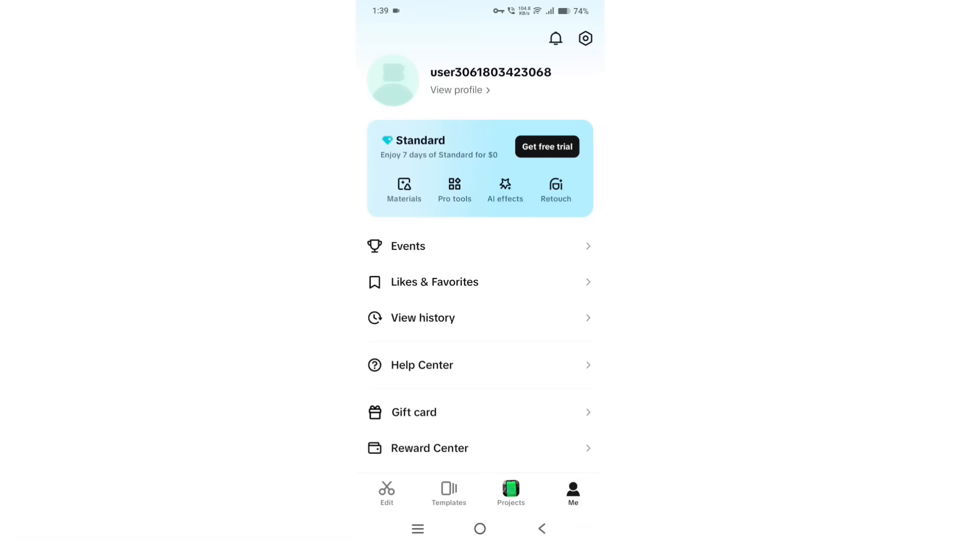
pyautogui.click(387, 493)
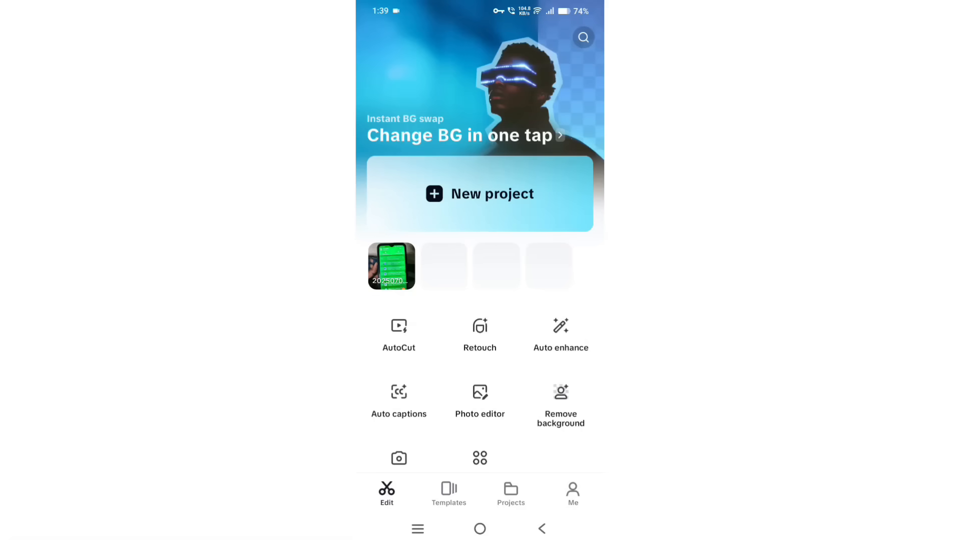